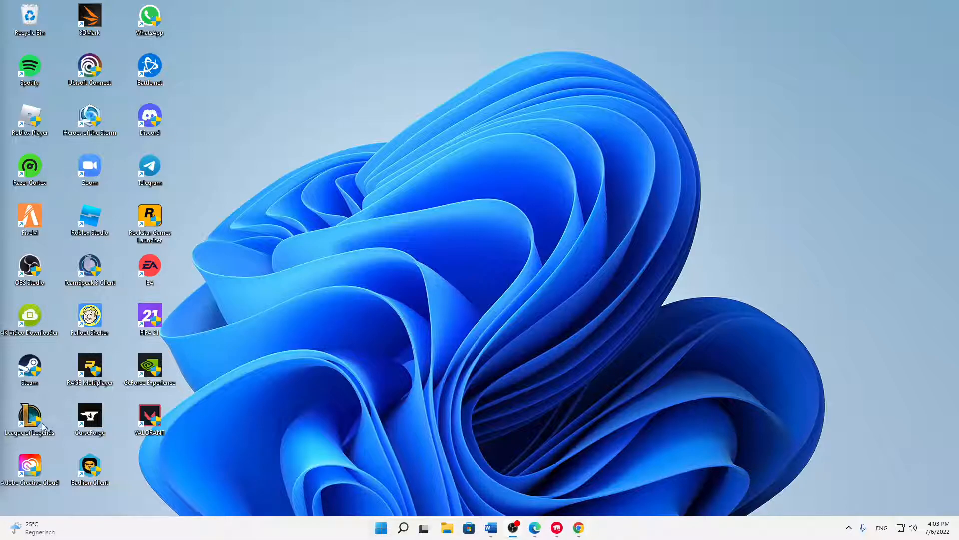
# Drag the League of Legends shortcut from the left icon column to the centre of the desktop.
pyautogui.moveTo(29, 419); pyautogui.dragTo(389, 318)
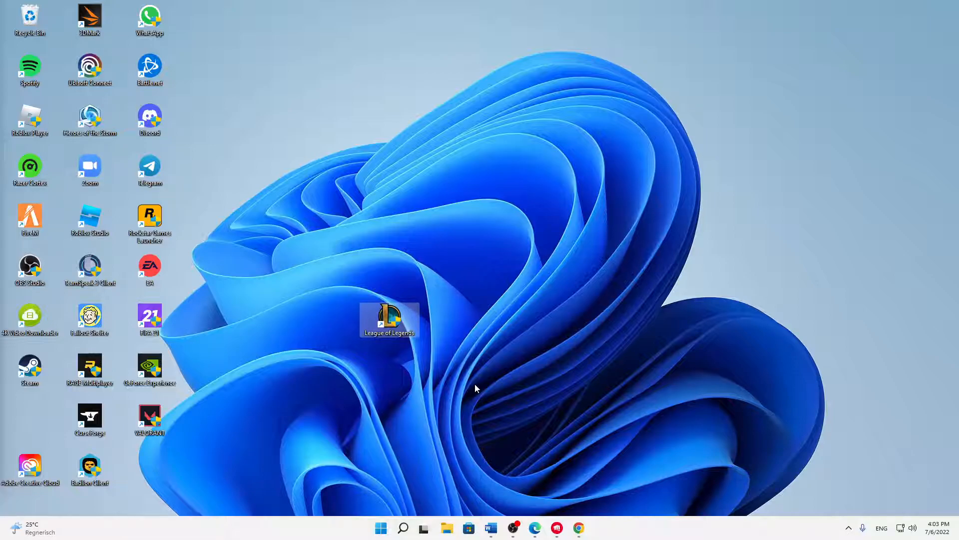
pyautogui.moveTo(324, 377)
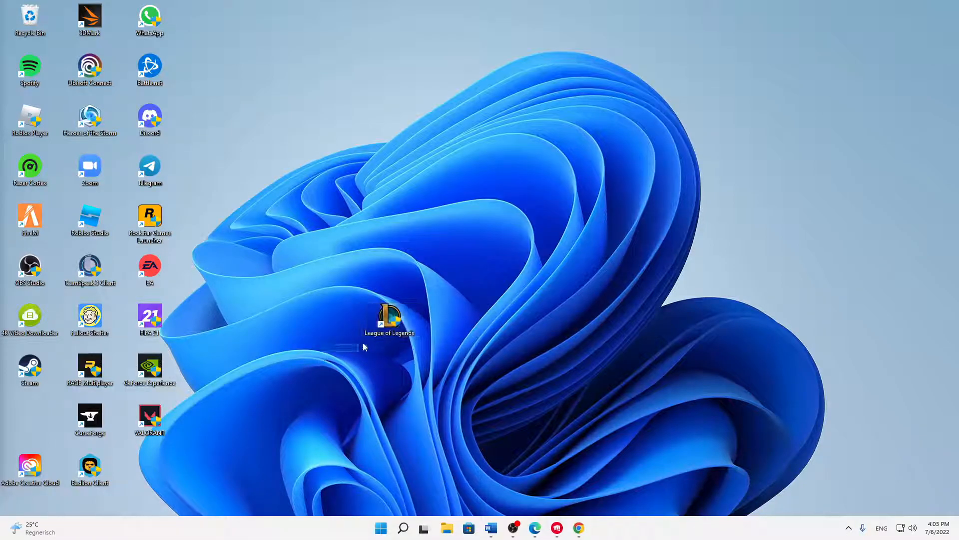
pyautogui.moveTo(364, 346); pyautogui.dragTo(526, 214)
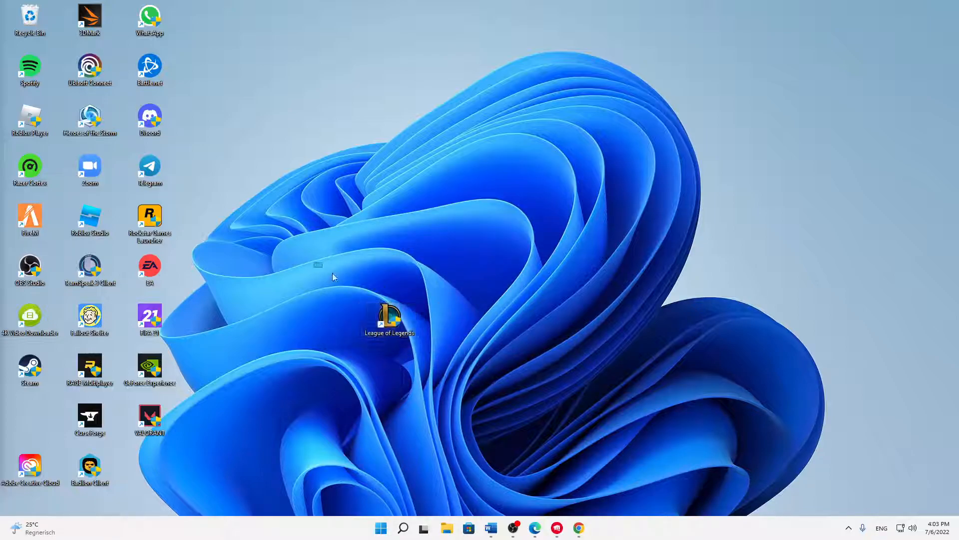
pyautogui.click(389, 317)
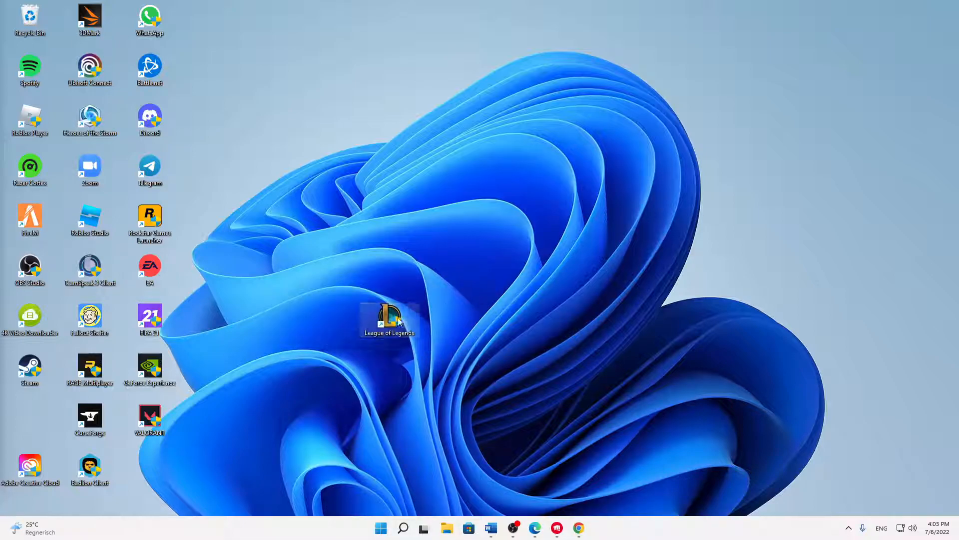
# Show the context menu of the centred League of Legends shortcut.
pyautogui.rightClick(389, 317)
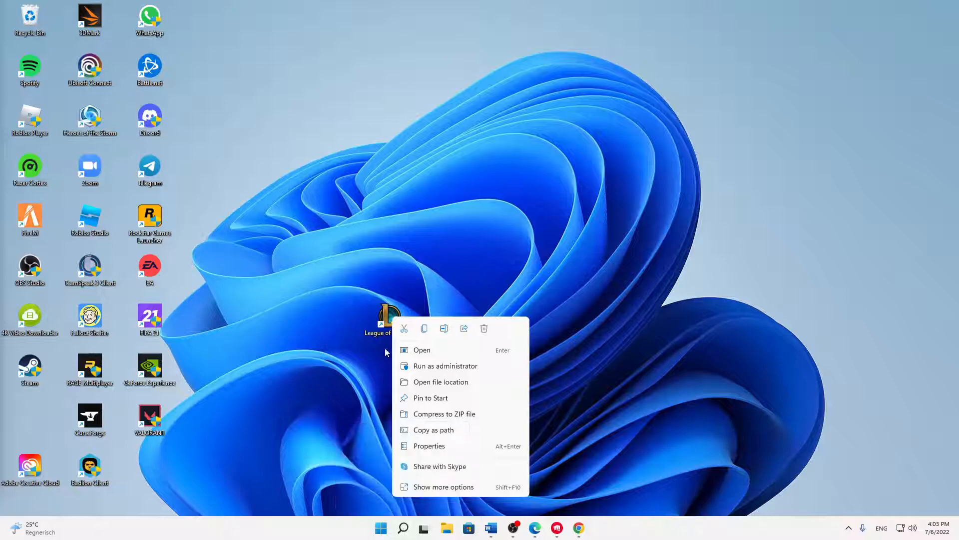
pyautogui.moveTo(425, 374)
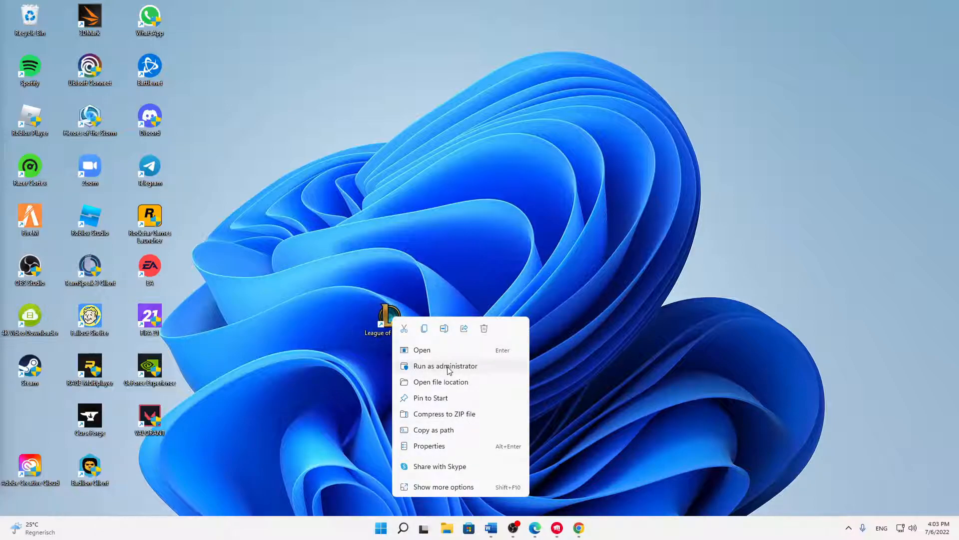
pyautogui.moveTo(436, 369)
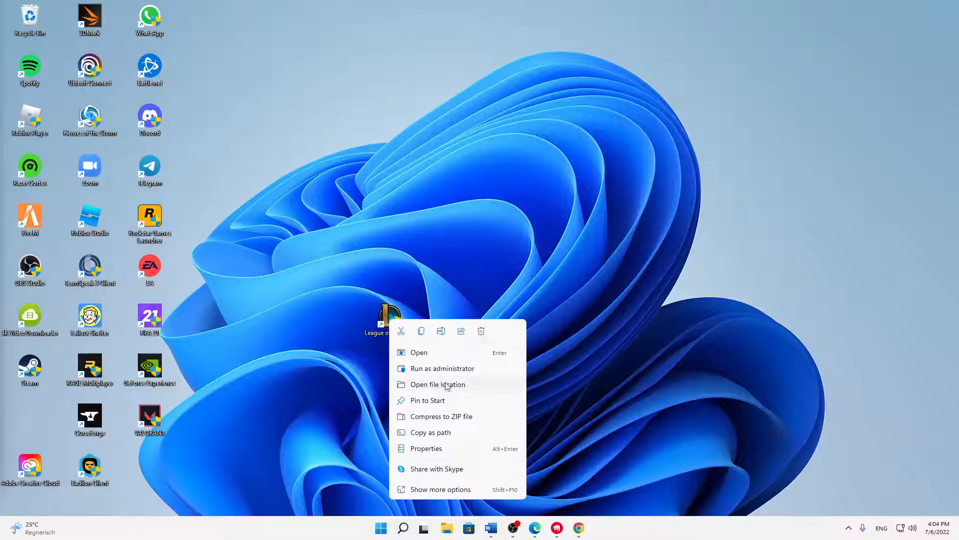
pyautogui.moveTo(426, 447)
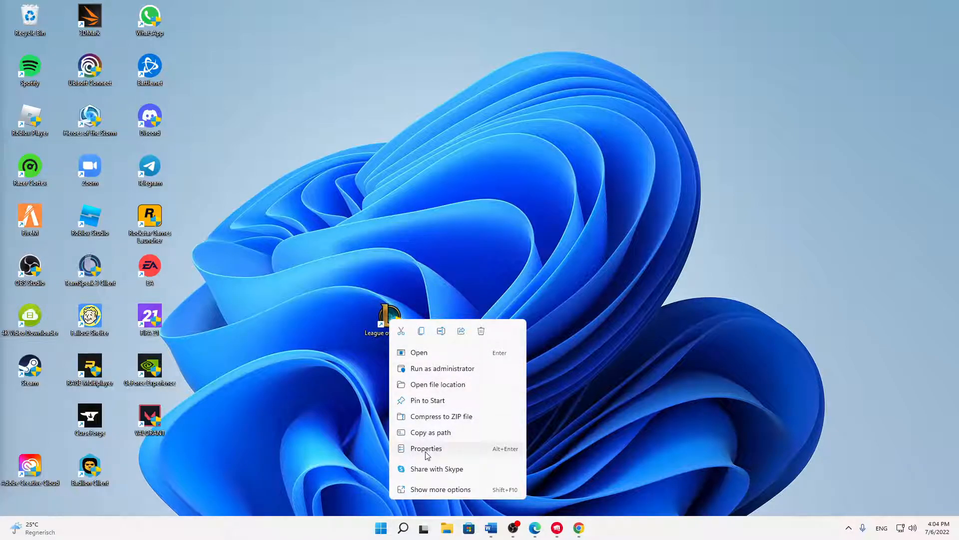
# Open the shortcut's Properties and confirm Run is set to Minimized on the Shortcut tab.
pyautogui.click(426, 448)
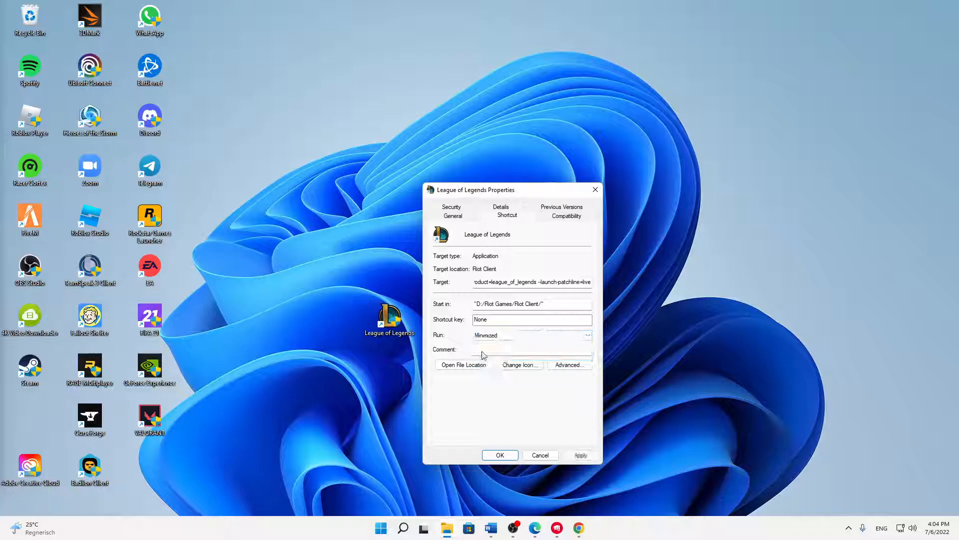
pyautogui.tripleClick(531, 282)
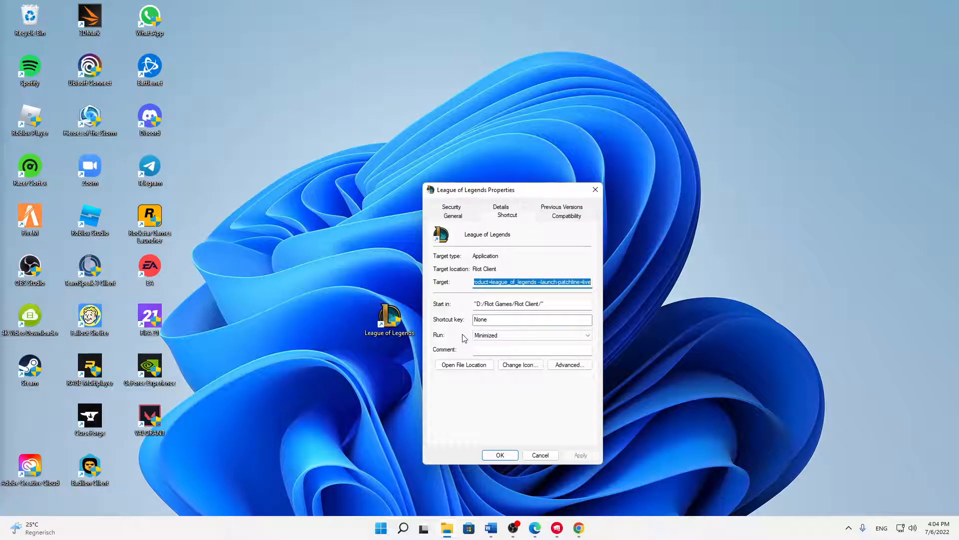
pyautogui.moveTo(444, 336)
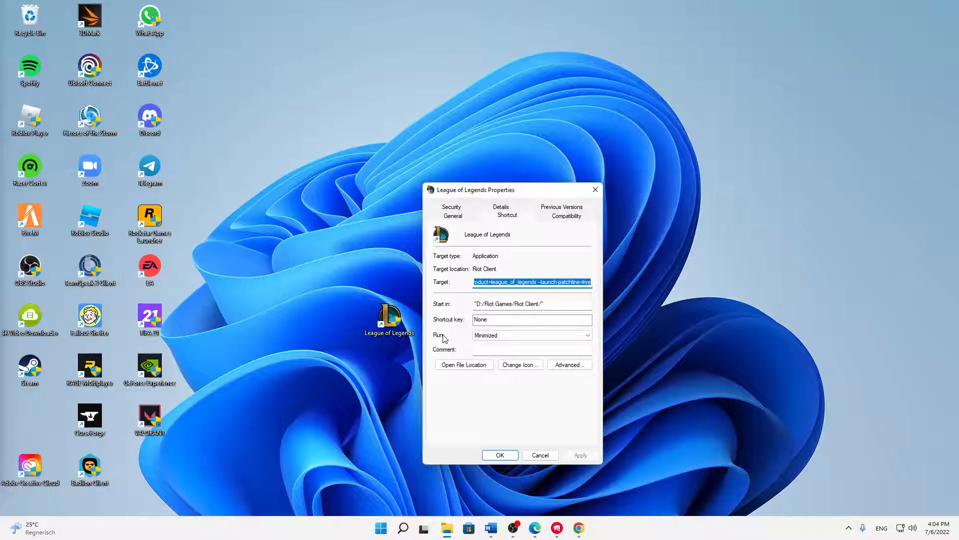
pyautogui.click(531, 335)
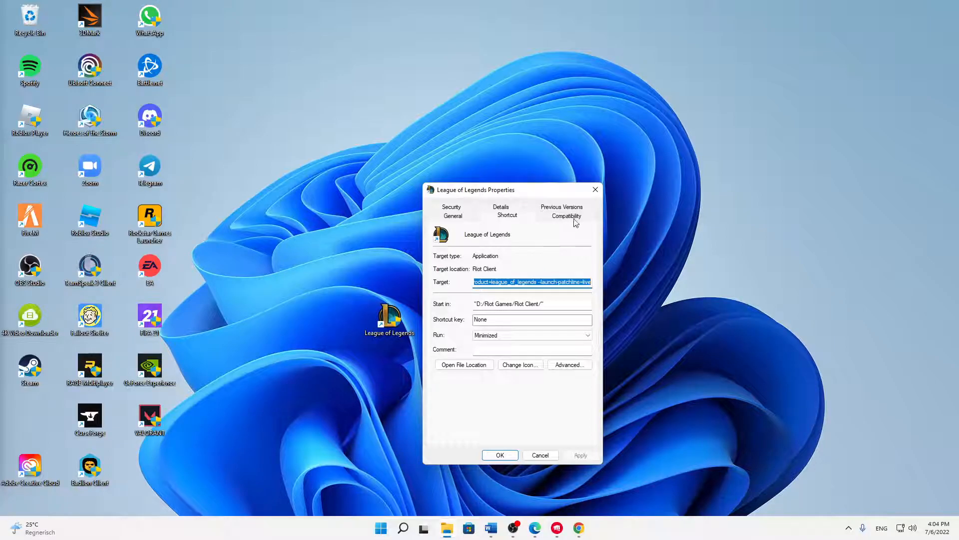
# On the Compatibility tab, enable compatibility mode and choose Windows 8 as the version.
pyautogui.click(565, 216)
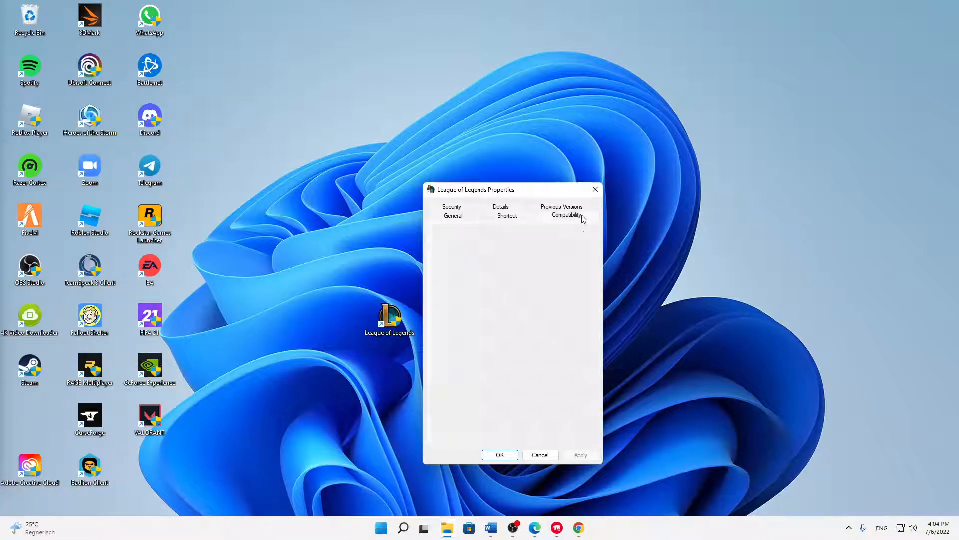
pyautogui.click(566, 216)
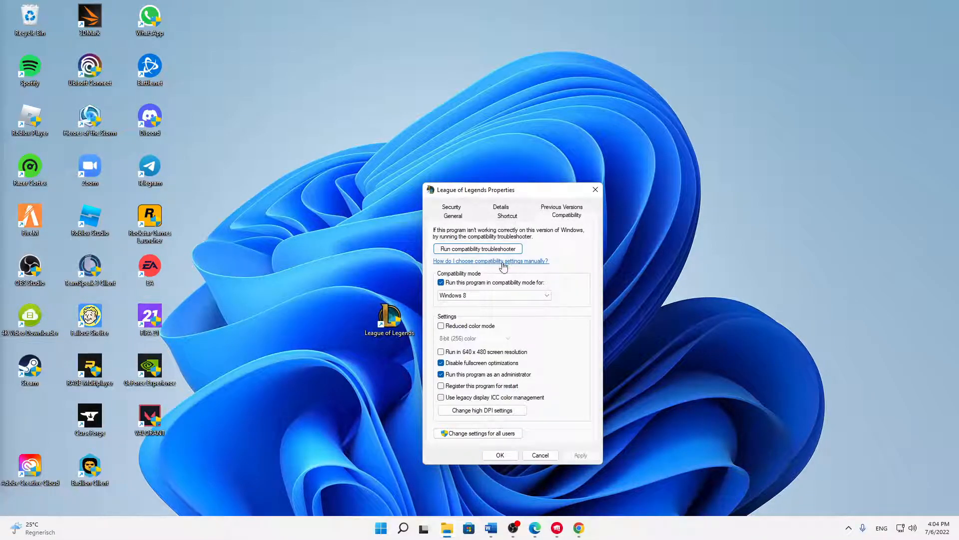
pyautogui.click(441, 282)
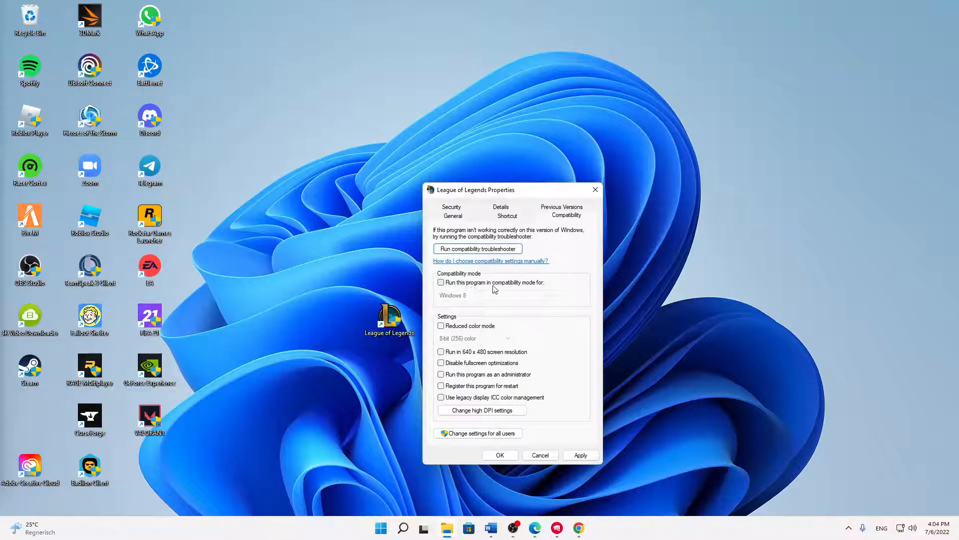
pyautogui.click(440, 282)
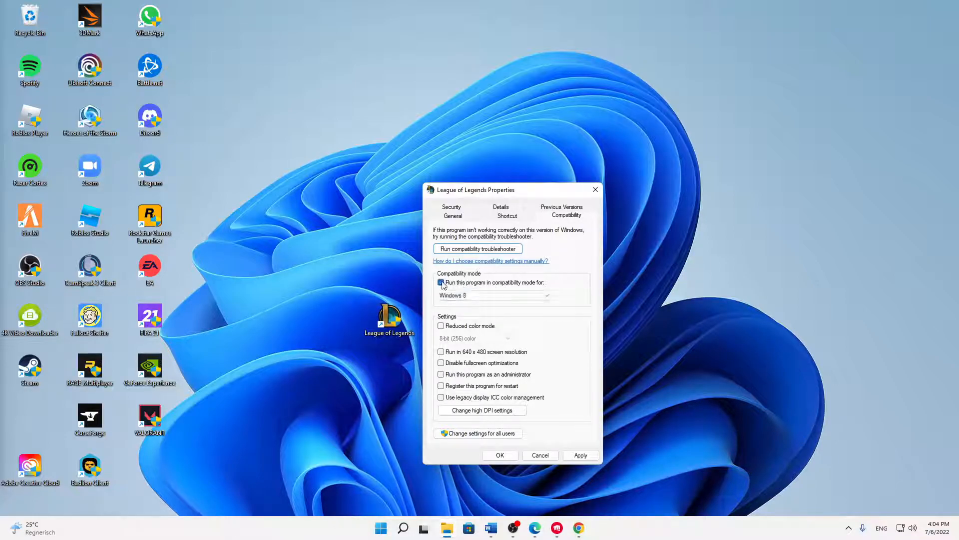
pyautogui.click(546, 295)
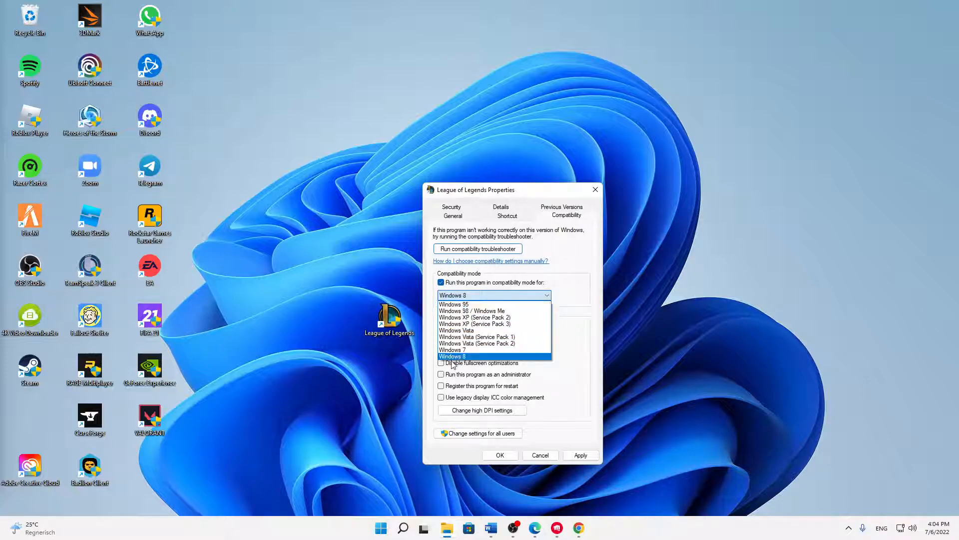
pyautogui.click(452, 355)
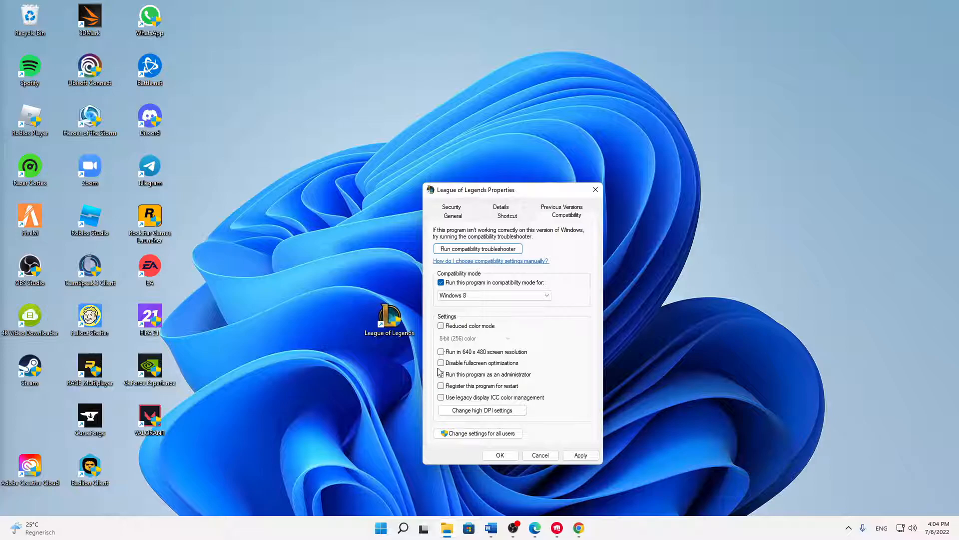
pyautogui.moveTo(440, 372)
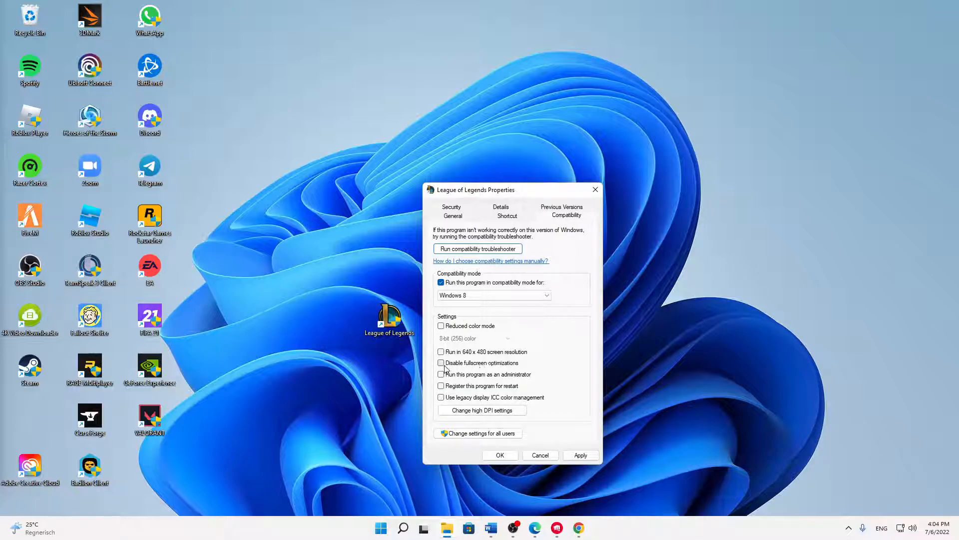
# Tick 'Disable fullscreen optimizations' and 'Run this program as an administrator'.
pyautogui.click(440, 362)
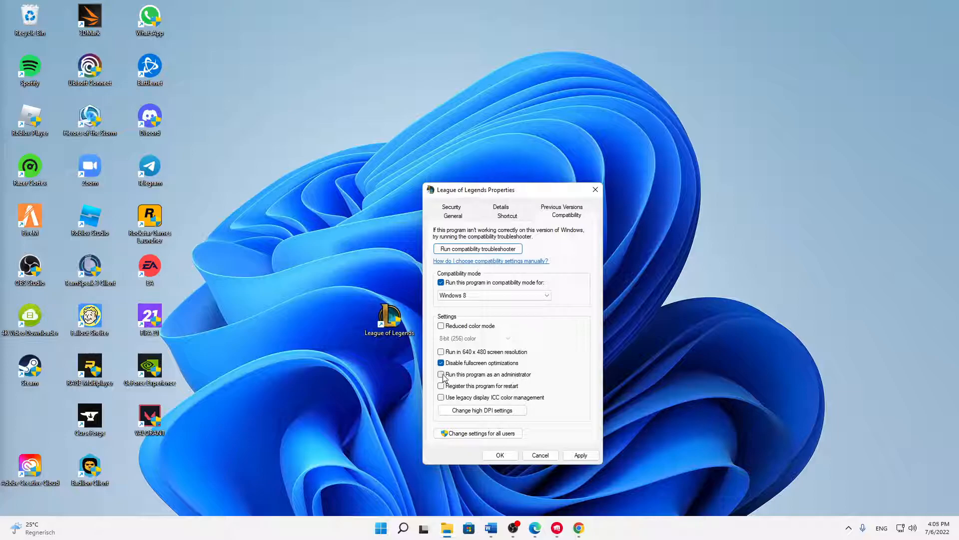
pyautogui.click(441, 374)
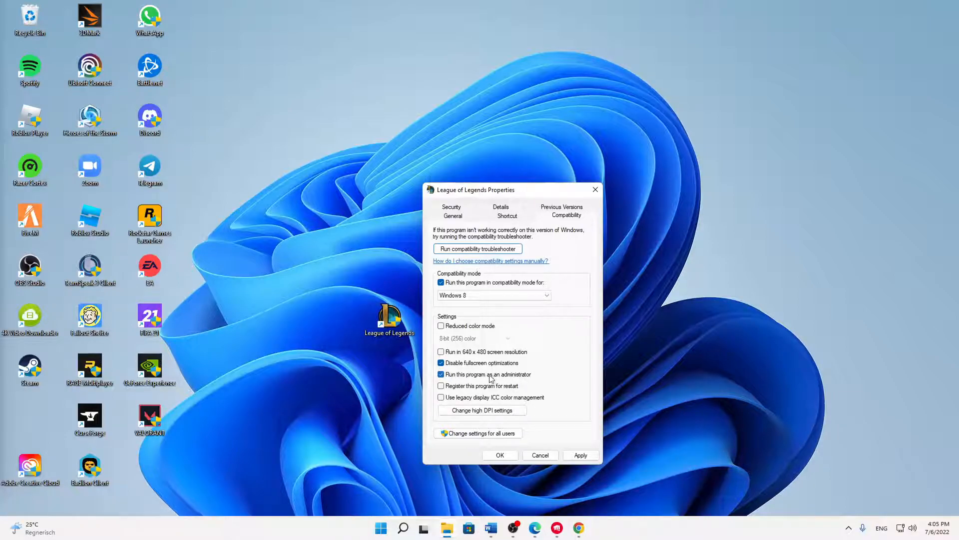
pyautogui.click(441, 374)
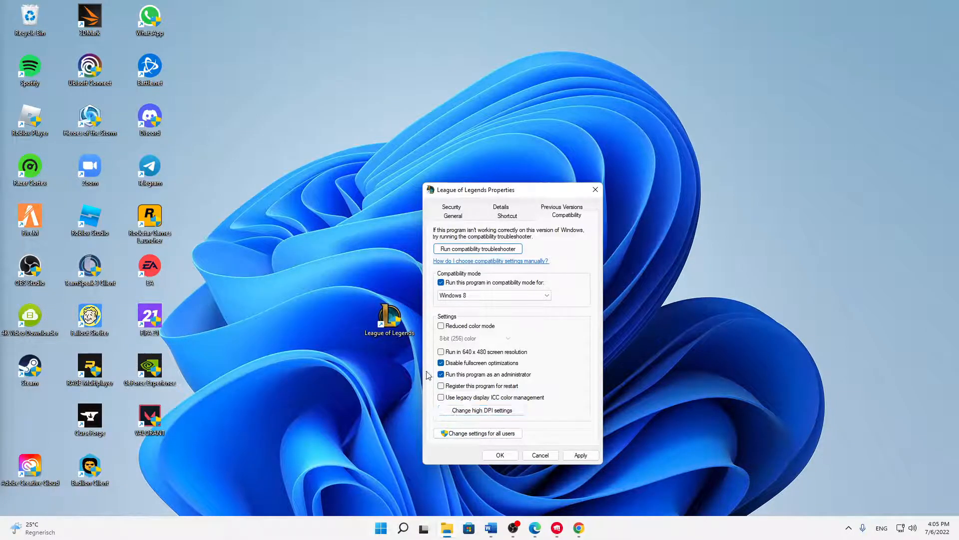
pyautogui.click(441, 362)
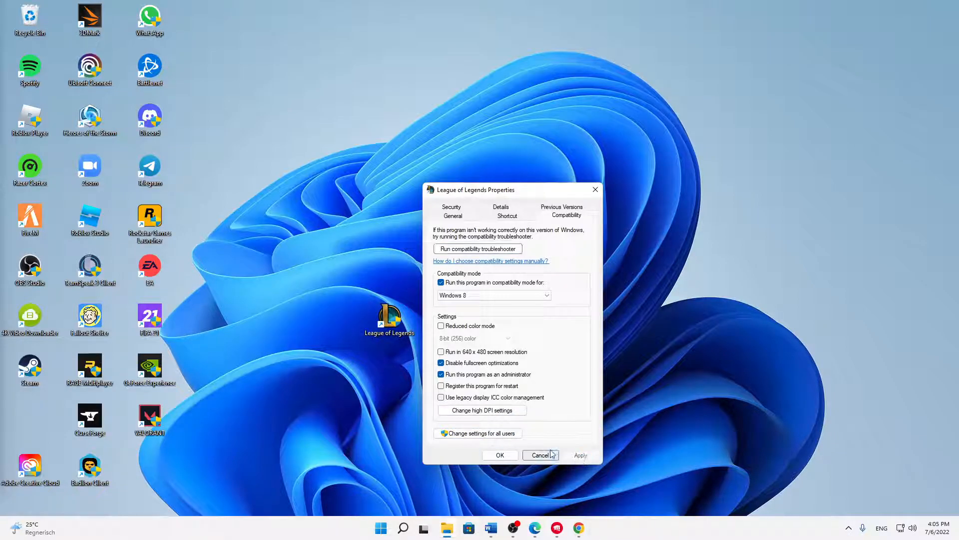
# Apply the settings with OK, closing Properties and returning to the desktop.
pyautogui.click(539, 455)
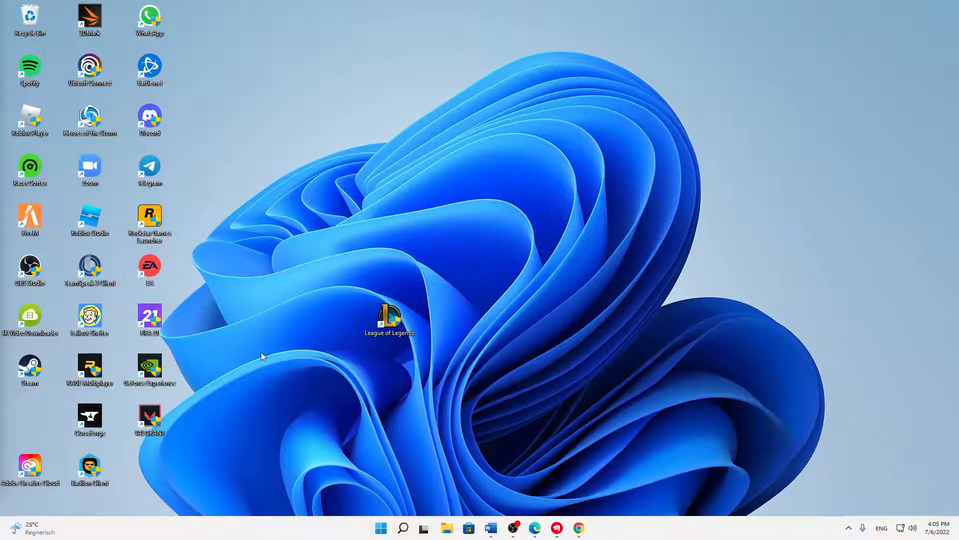
pyautogui.moveTo(260, 356); pyautogui.dragTo(703, 99)
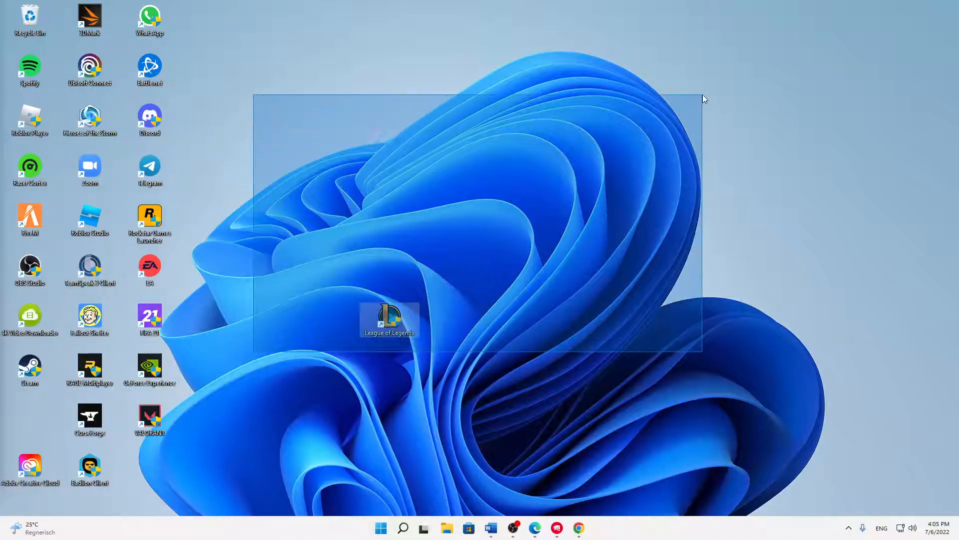